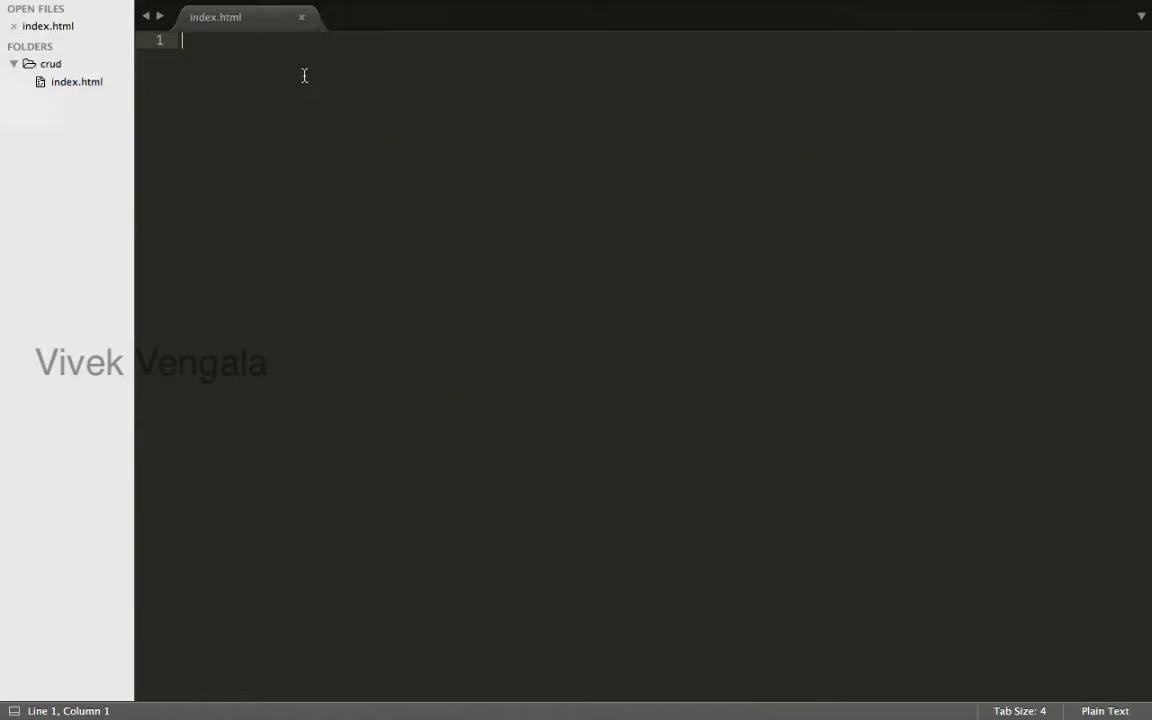
# Start a new note listing the column names firstname, lastname, email, gender, age.
pyautogui.press('ctrl+n')
pyautogui.write('id')
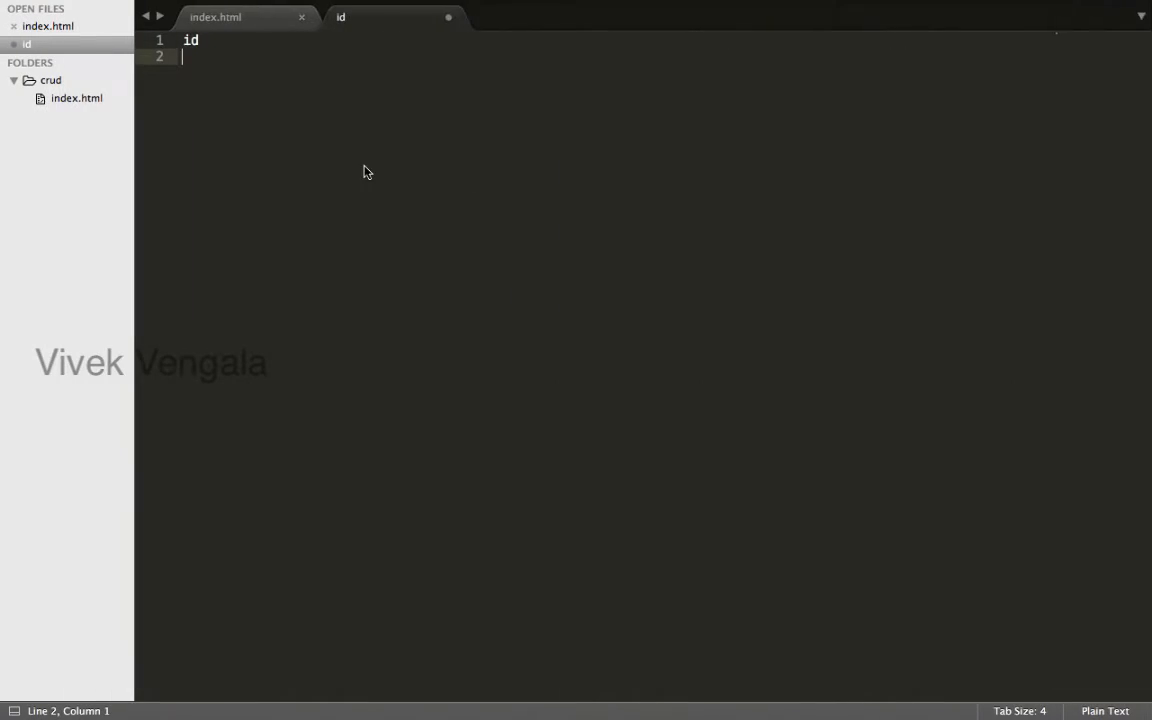
pyautogui.write('firstna')
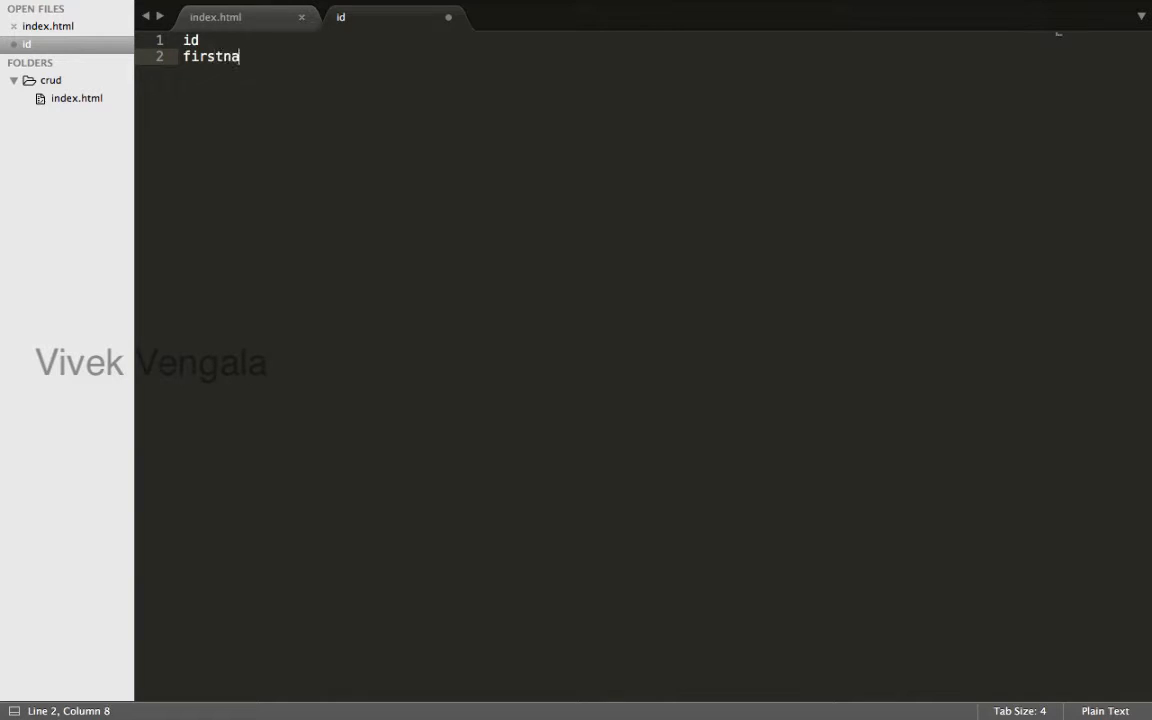
pyautogui.write('me')
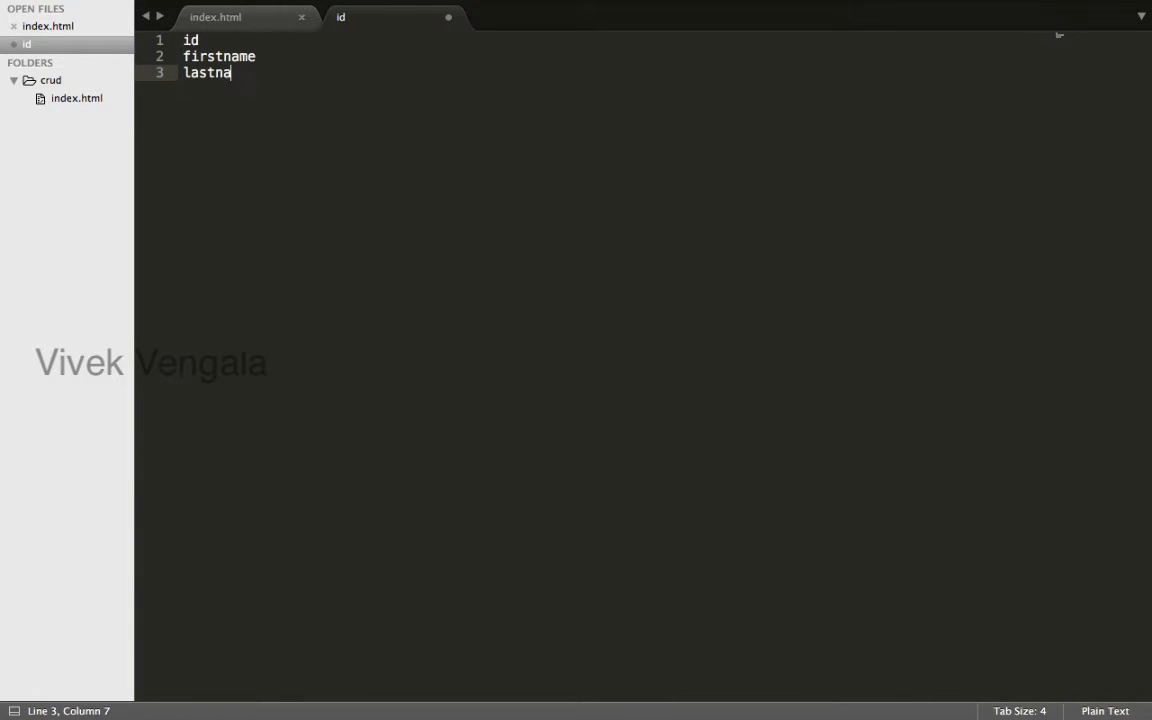
pyautogui.write('me')
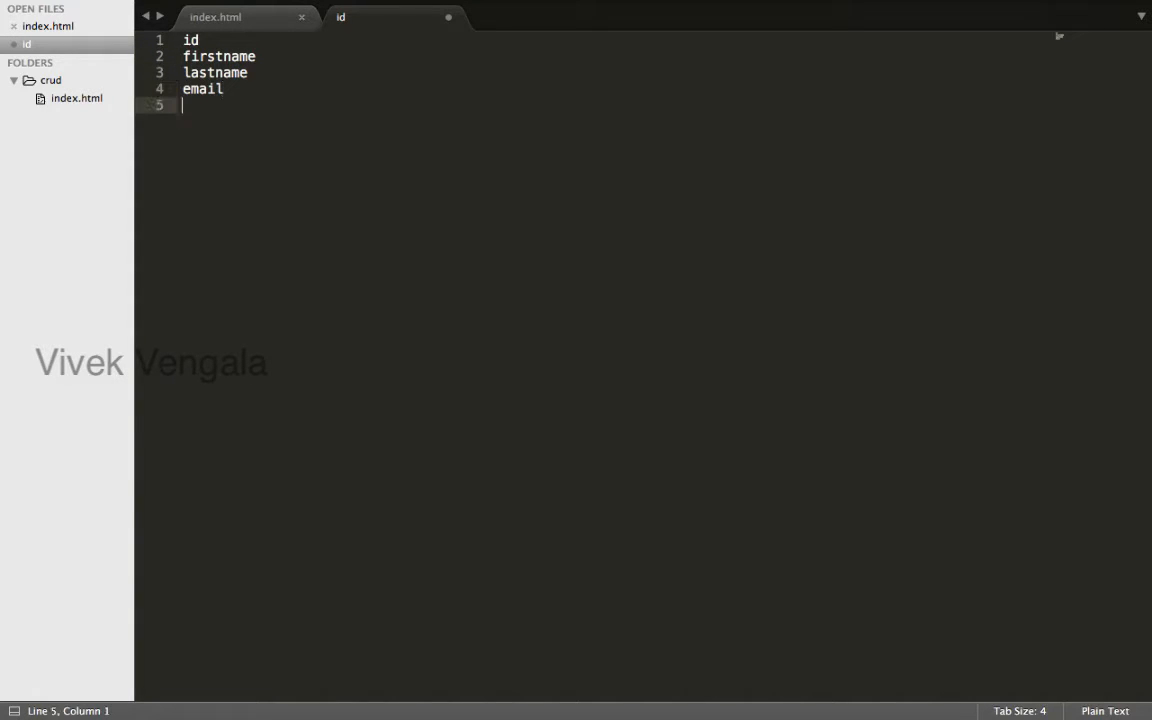
pyautogui.write('gender')
pyautogui.write('age')
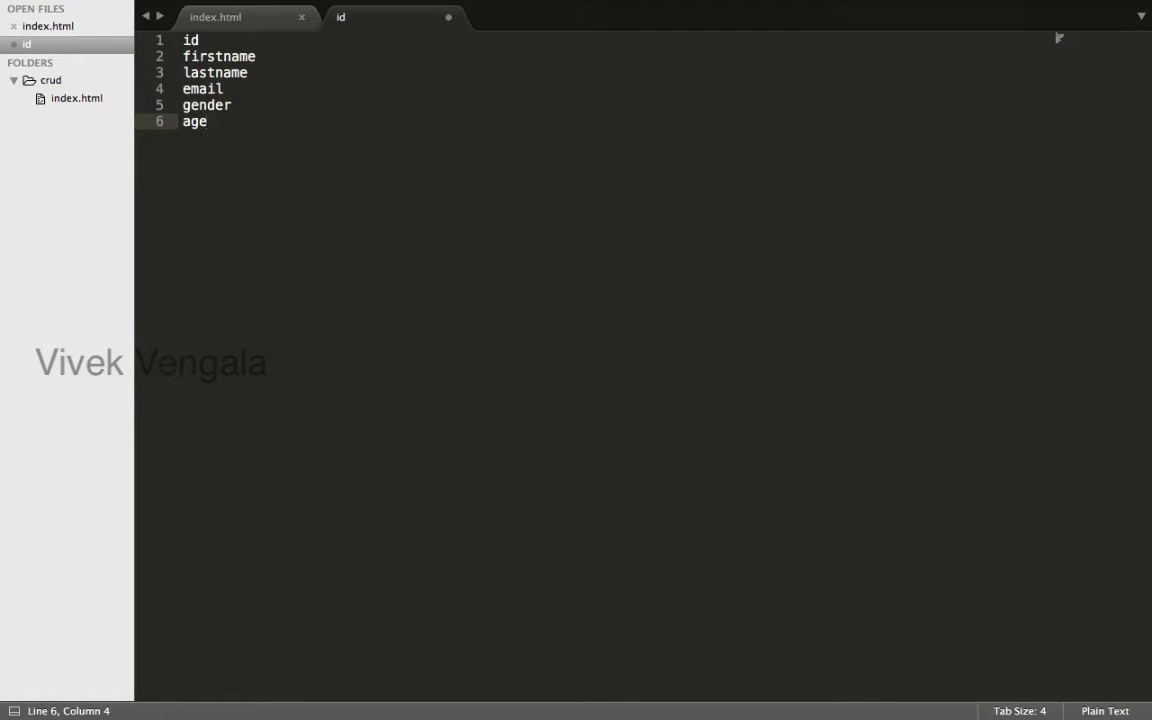
# Annotate the id line with 'primary auto increment'.
pyautogui.click(200, 40)
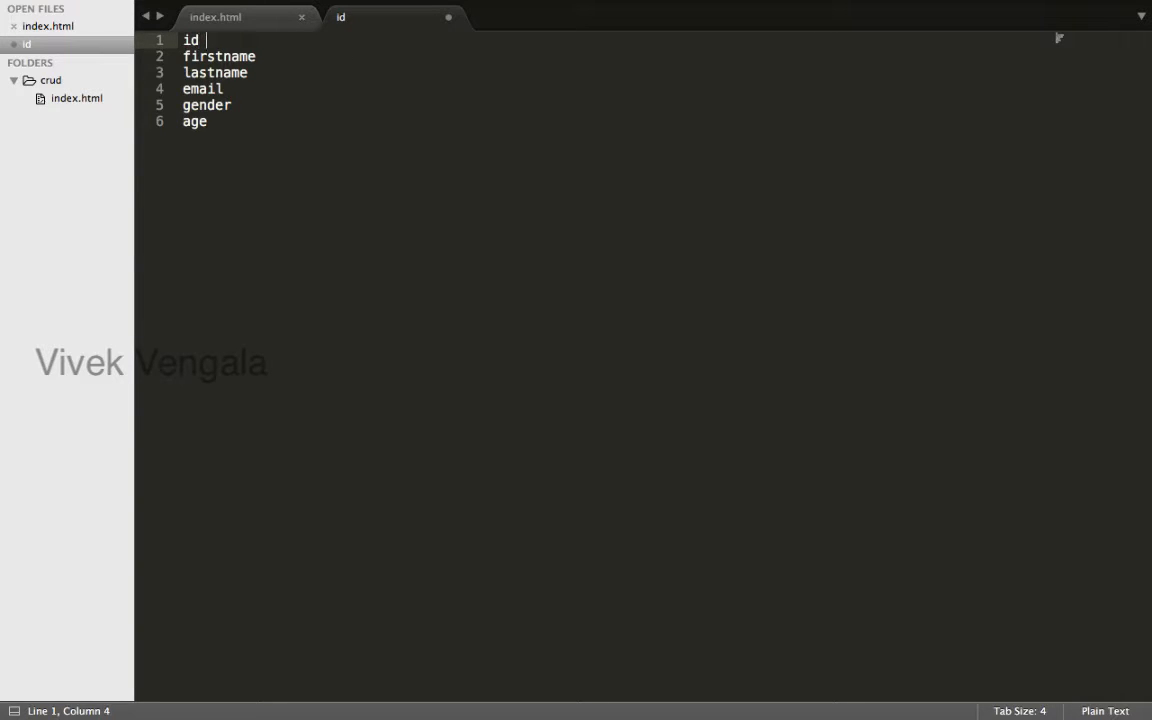
pyautogui.write('pr')
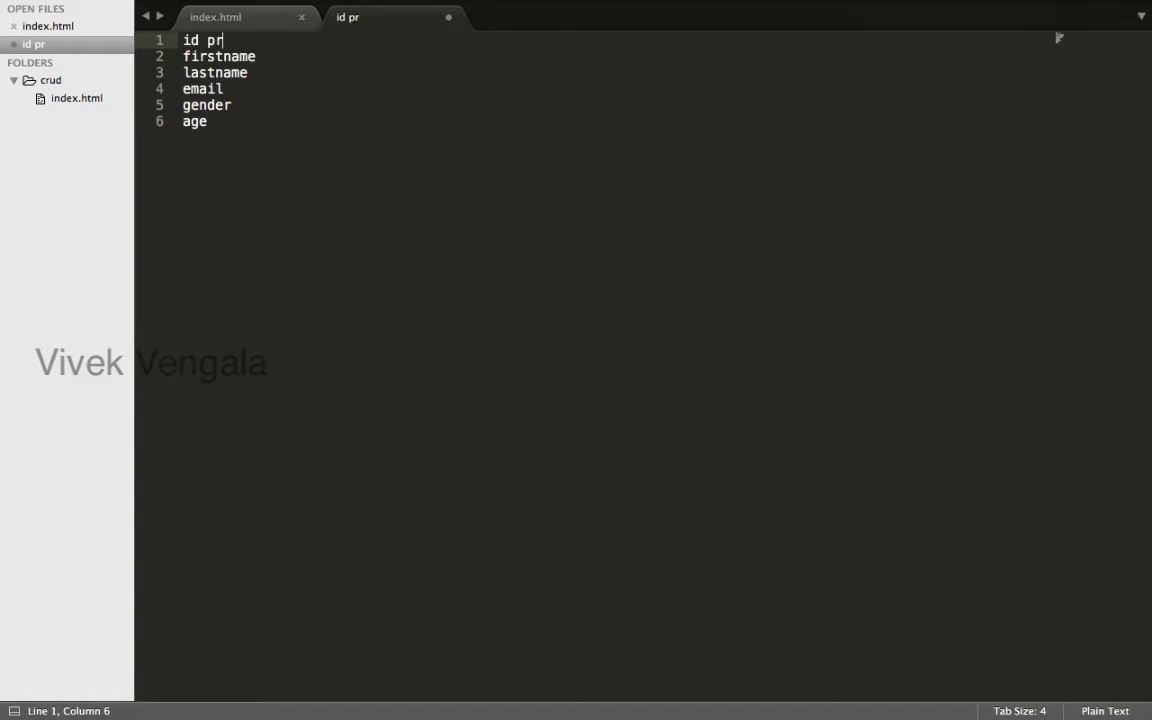
pyautogui.write('imary auto')
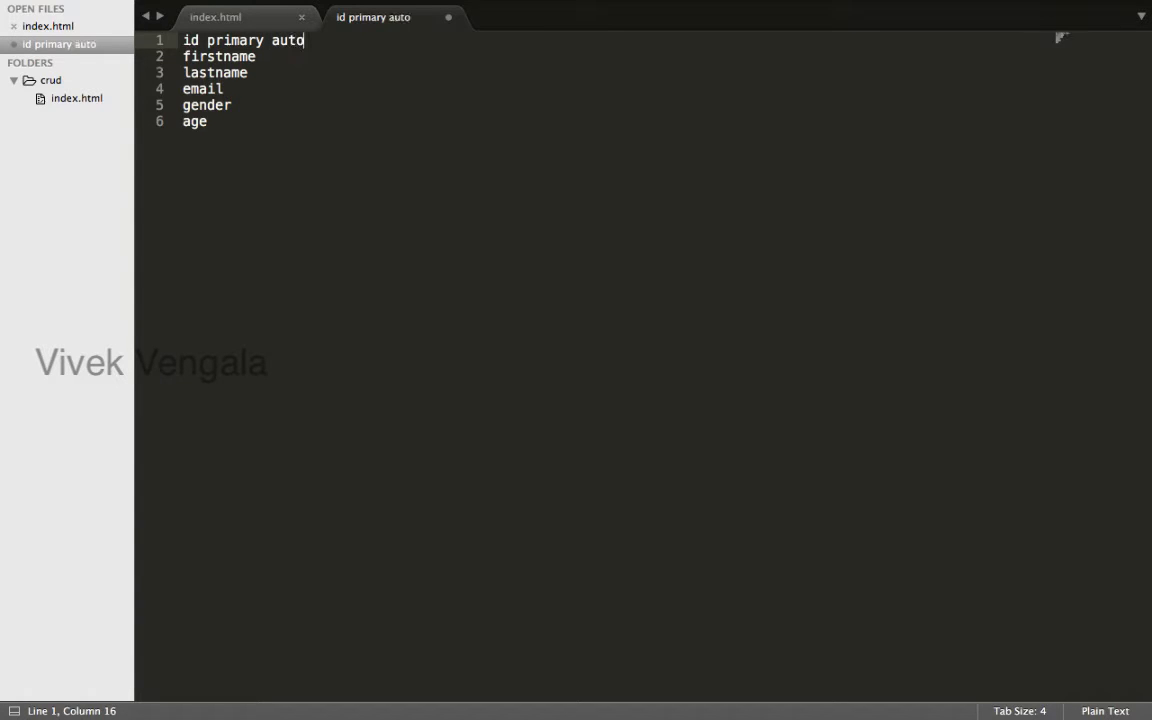
pyautogui.write('increement')
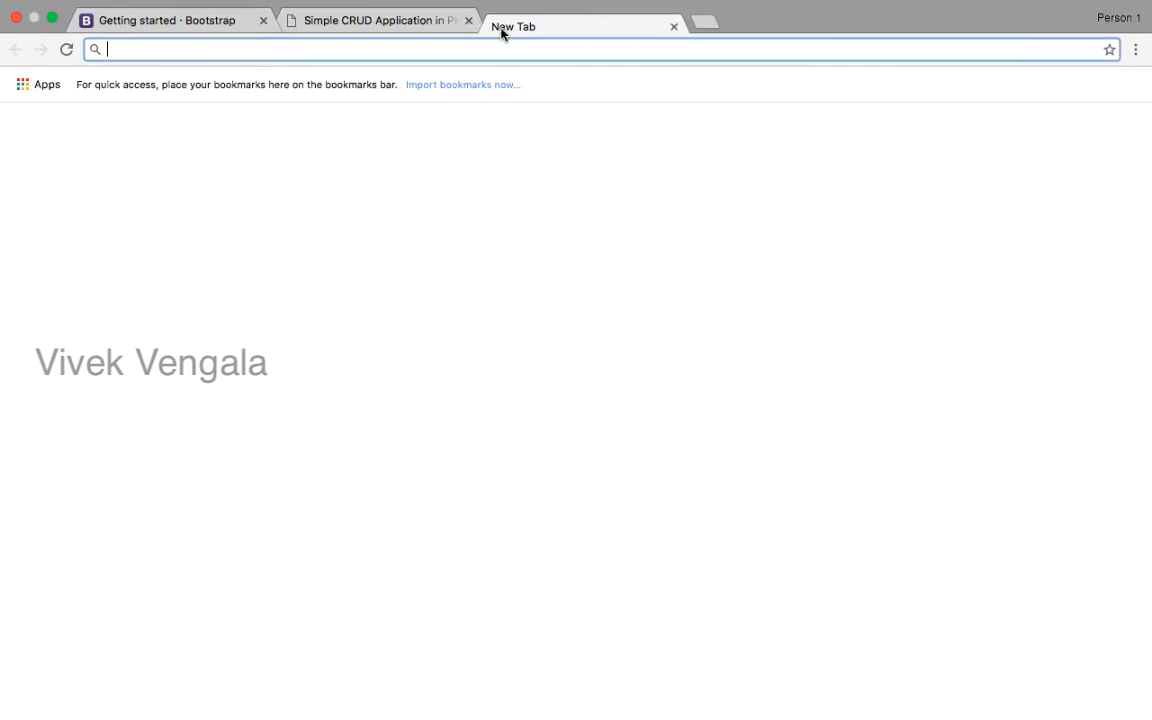
# Load the localhost/phpmyadmin home page in a new Chrome tab.
pyautogui.write('loal')
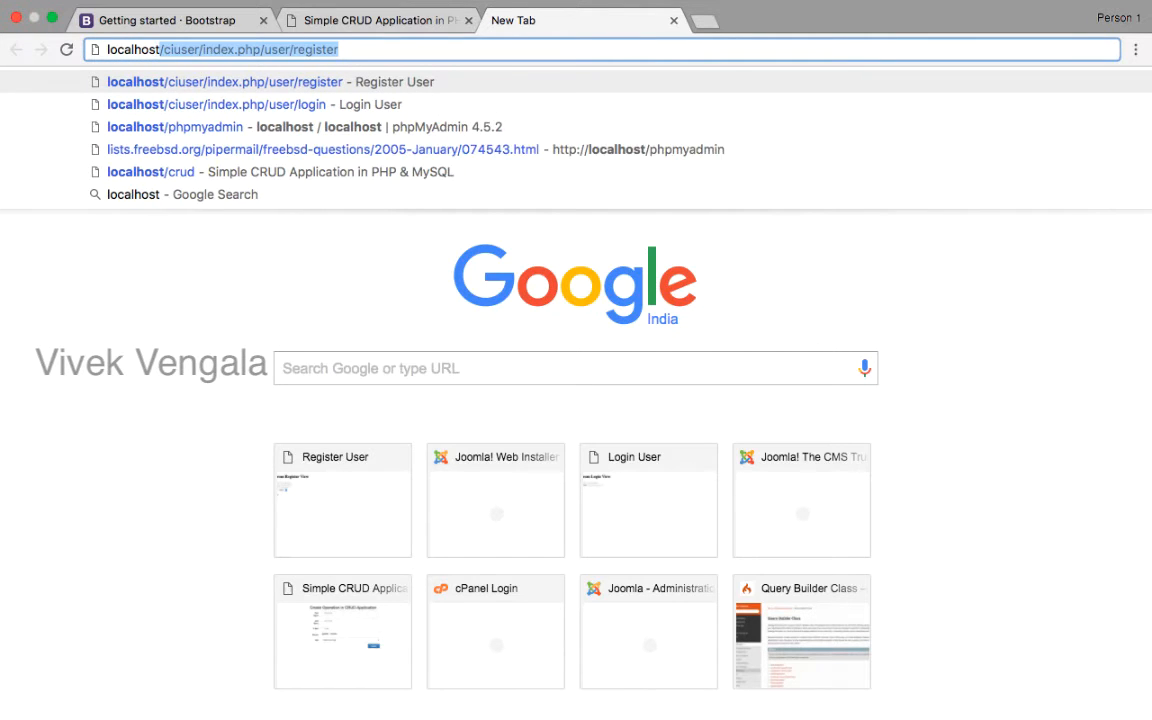
pyautogui.click(175, 127)
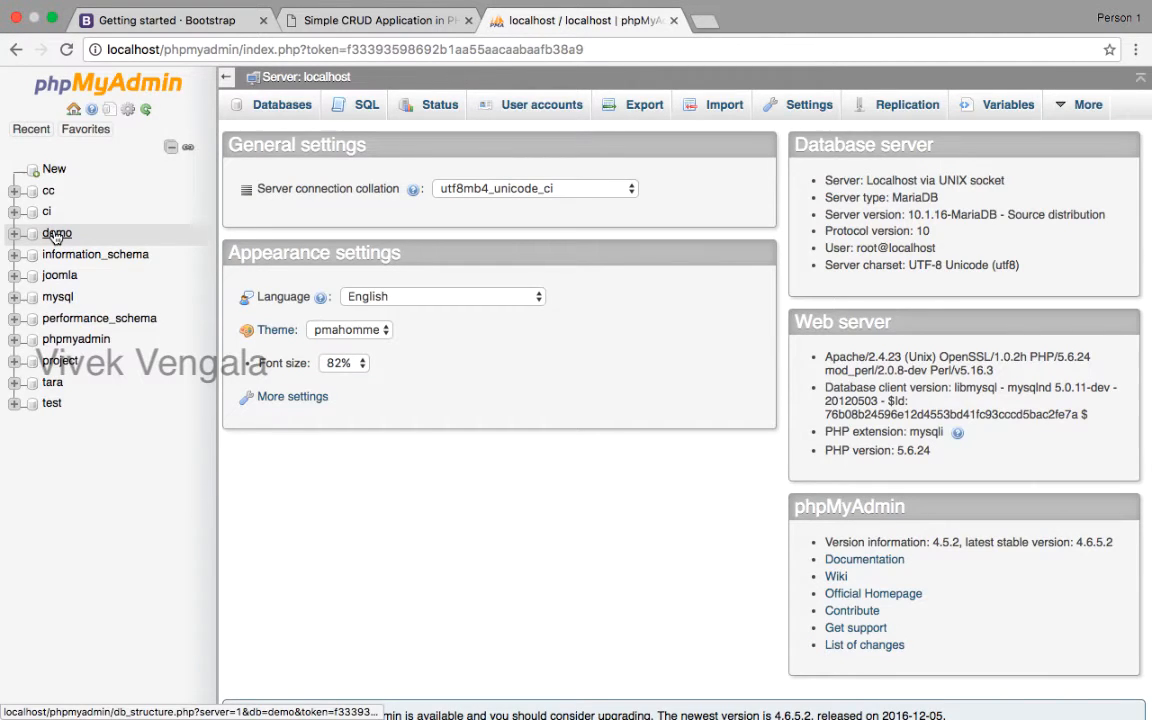
# In the demo database, request a new table named crud with 6 columns.
pyautogui.click(57, 233)
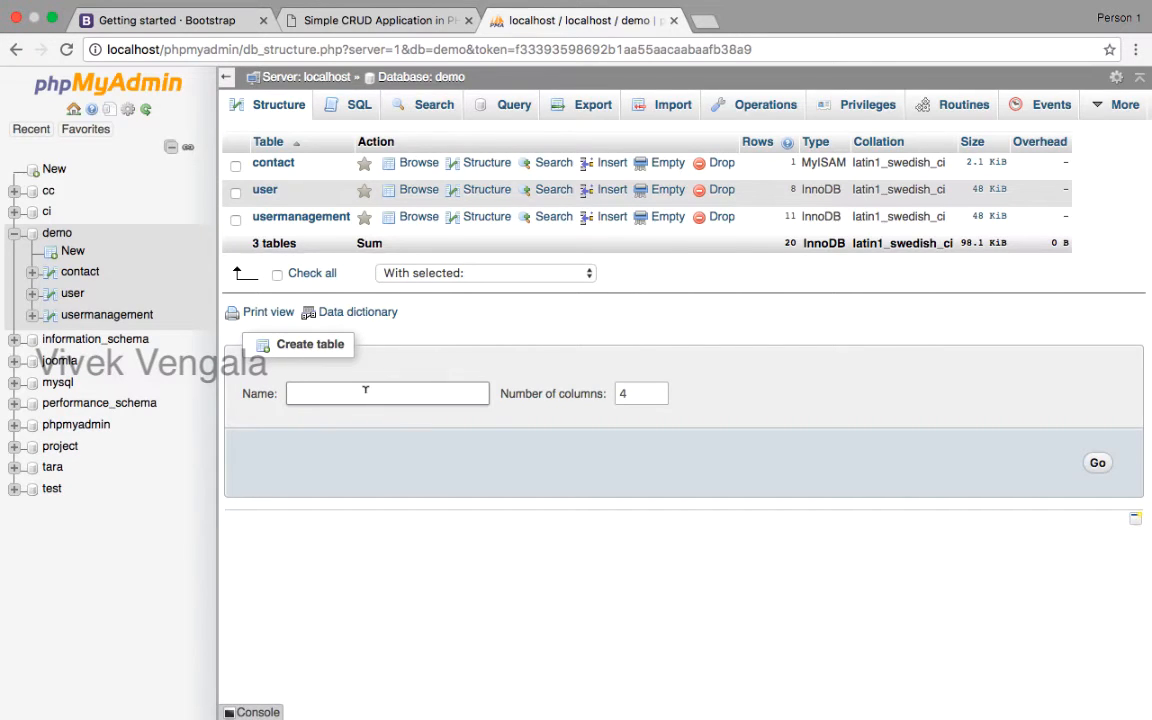
pyautogui.write('crud')
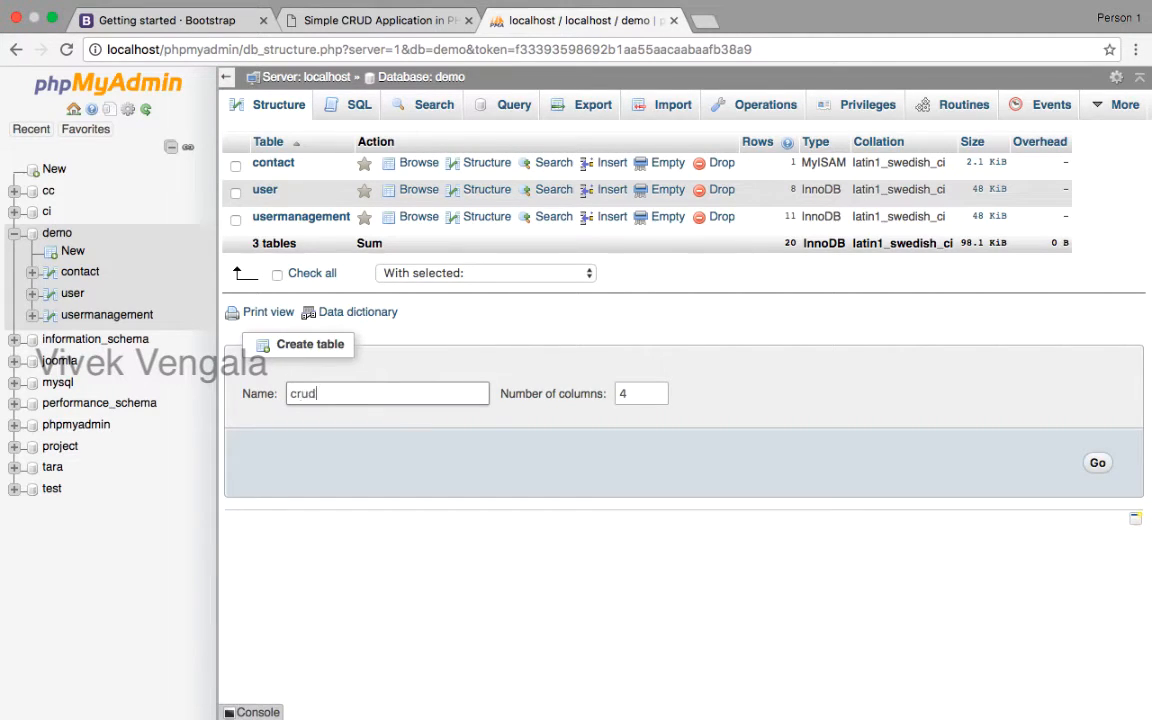
pyautogui.click(635, 393)
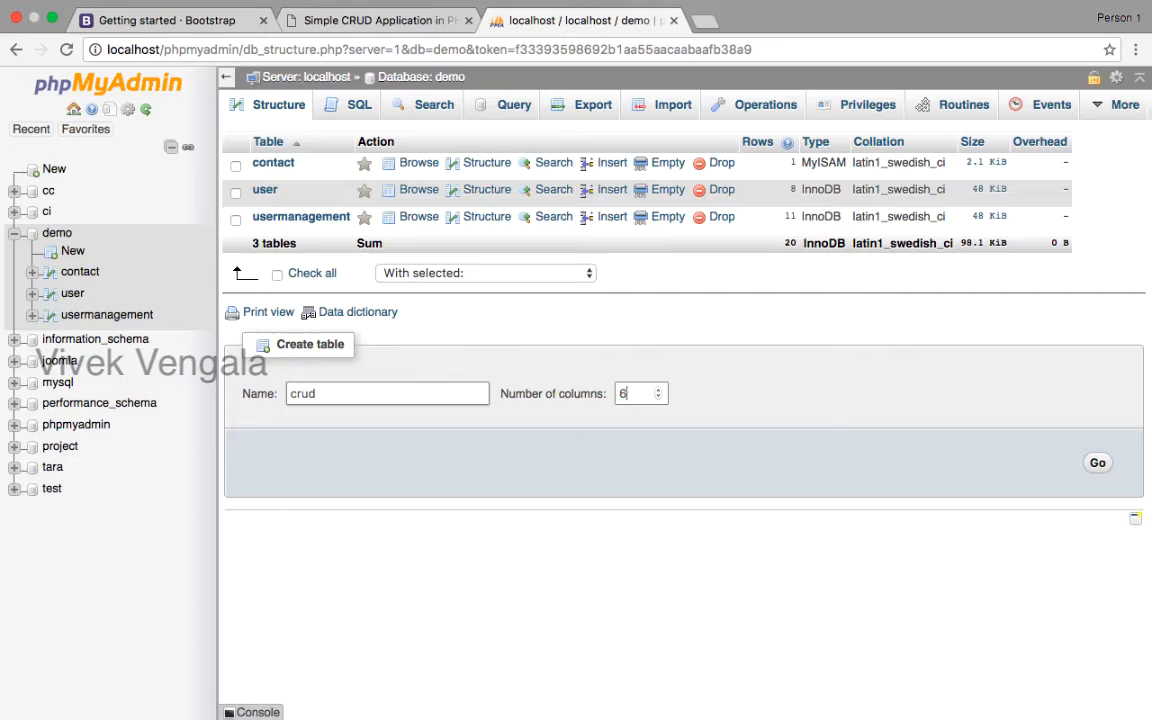
pyautogui.click(1097, 462)
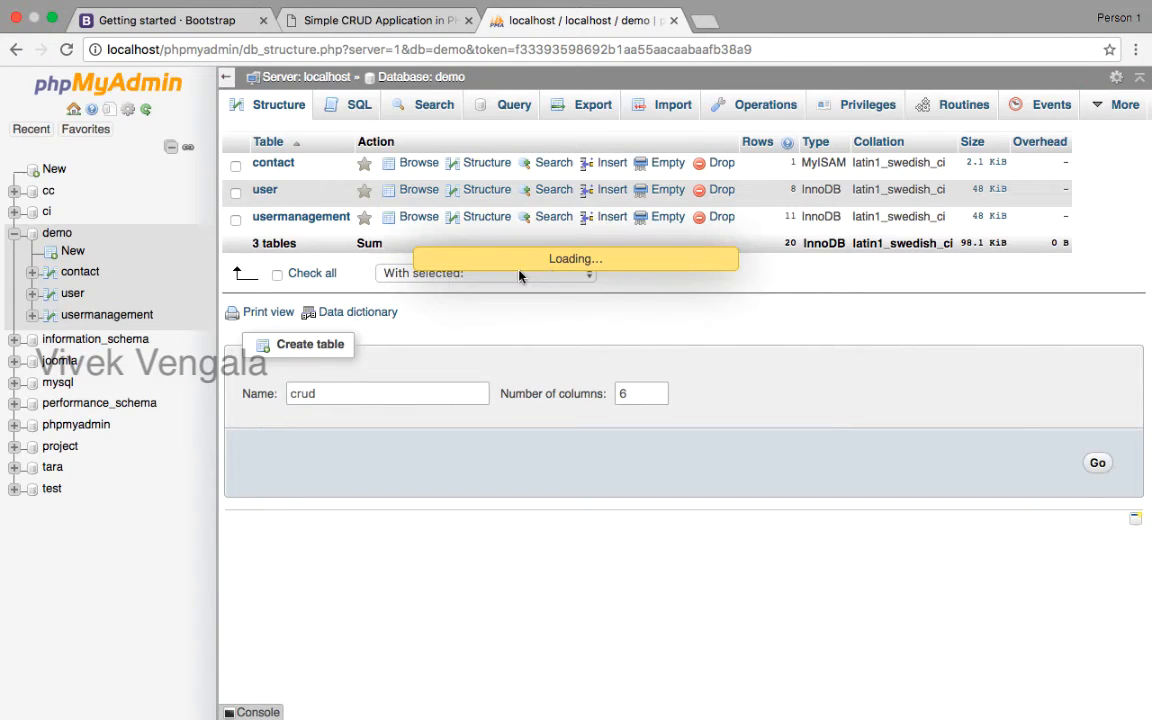
pyautogui.click(1097, 462)
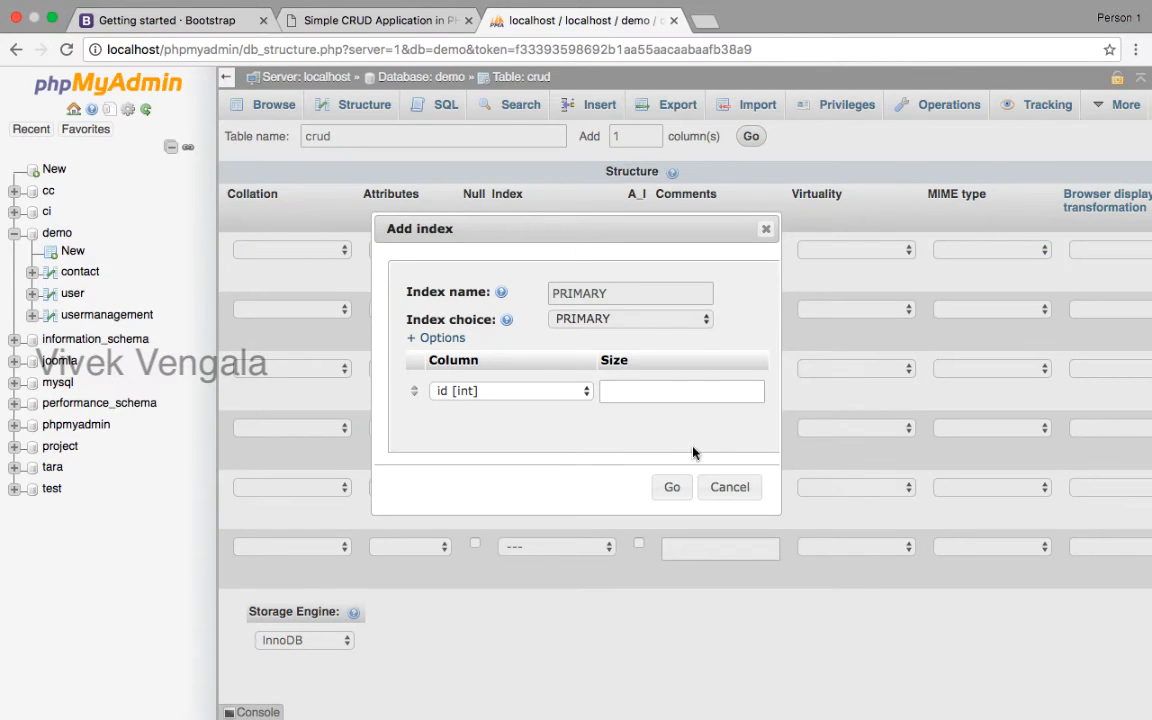
# Confirm id (INT, length 11) as the crud table's PRIMARY index.
pyautogui.click(671, 487)
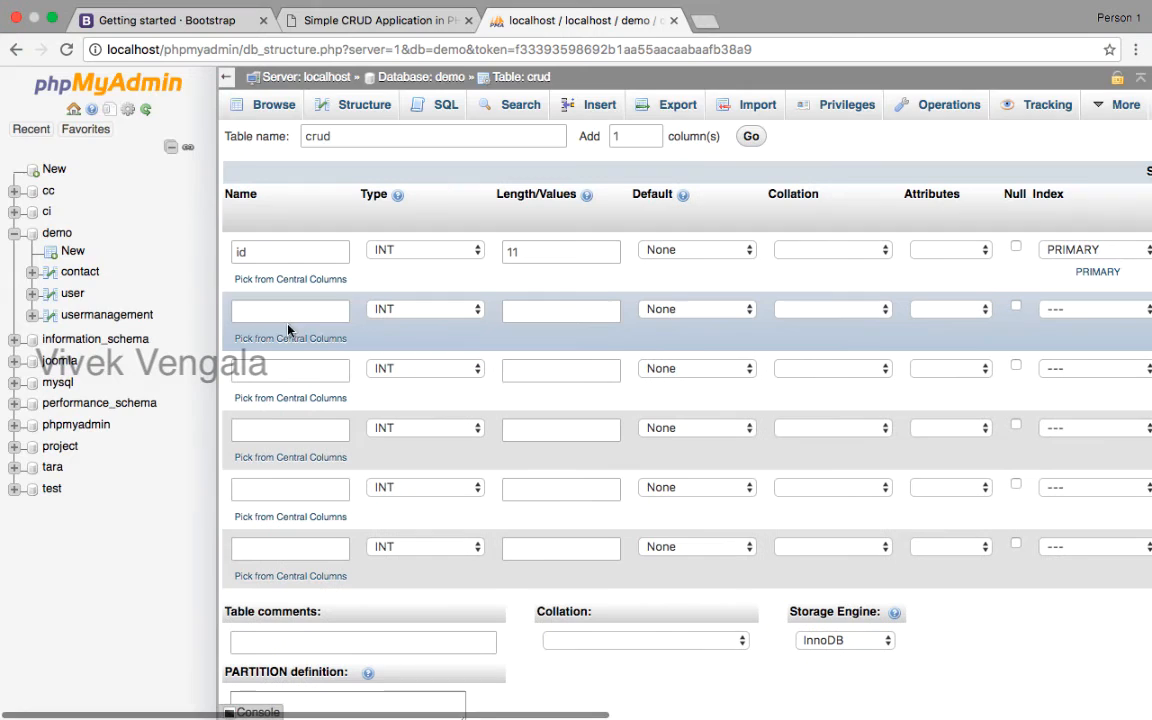
# Define firstname and lastname columns, making lastname VARCHAR length 255.
pyautogui.write('fir')
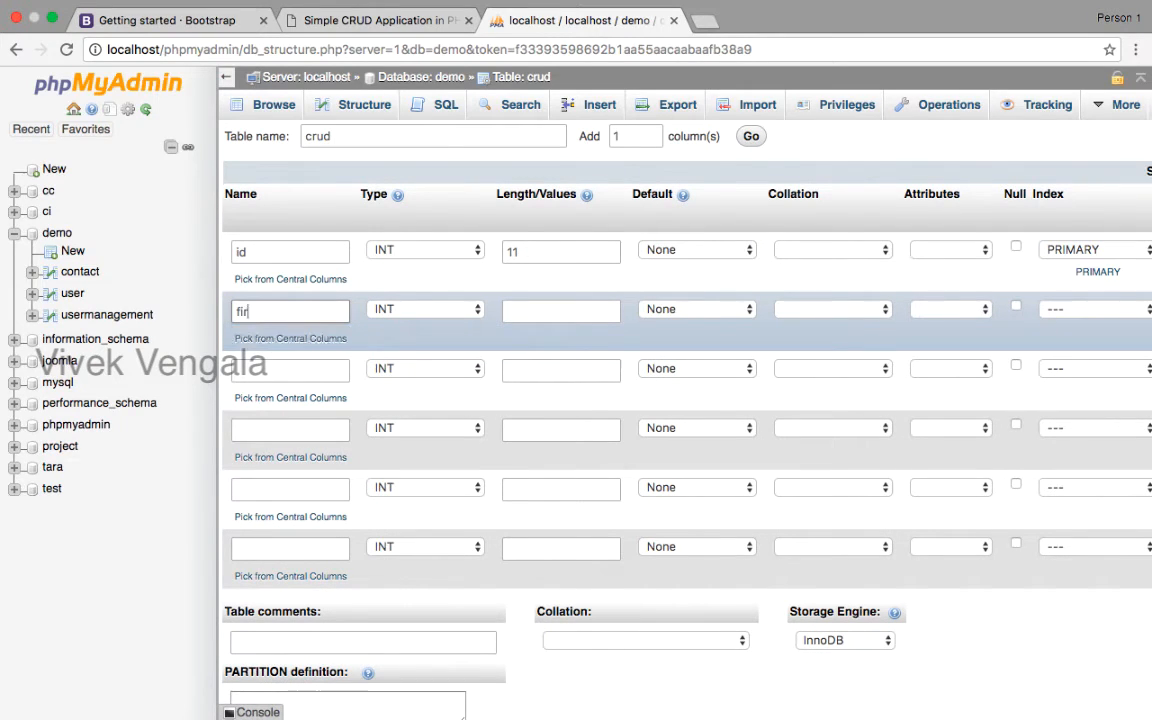
pyautogui.write('st')
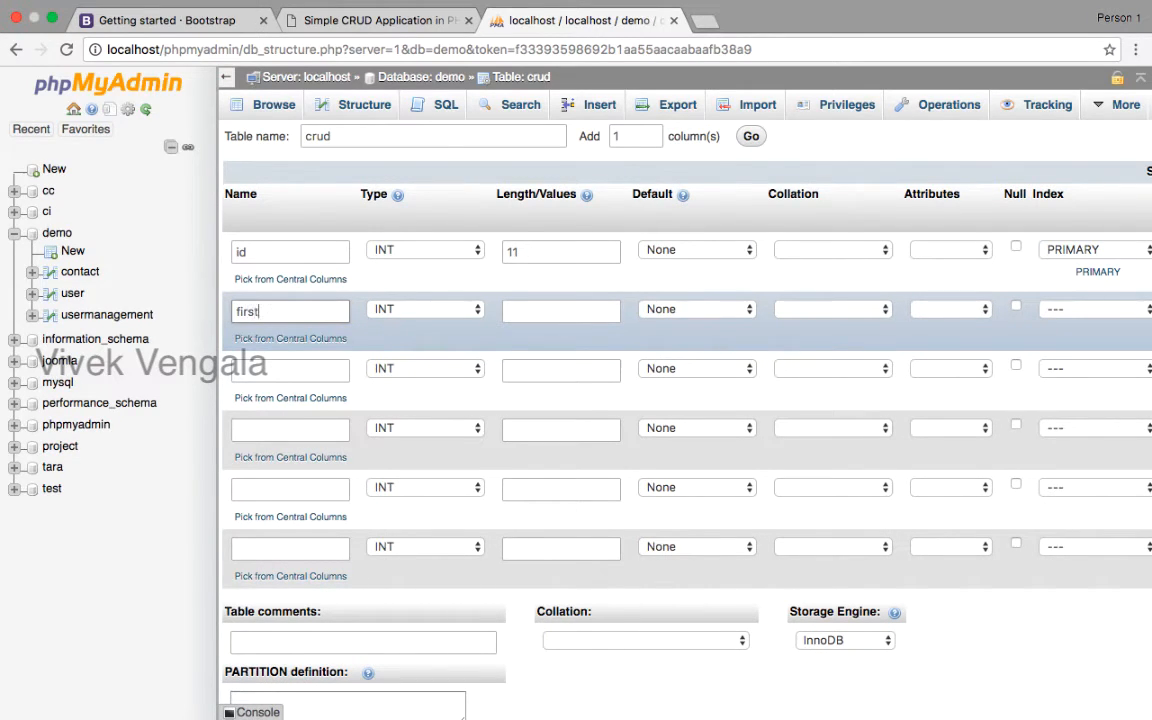
pyautogui.write('name')
pyautogui.click(561, 310)
pyautogui.write('255')
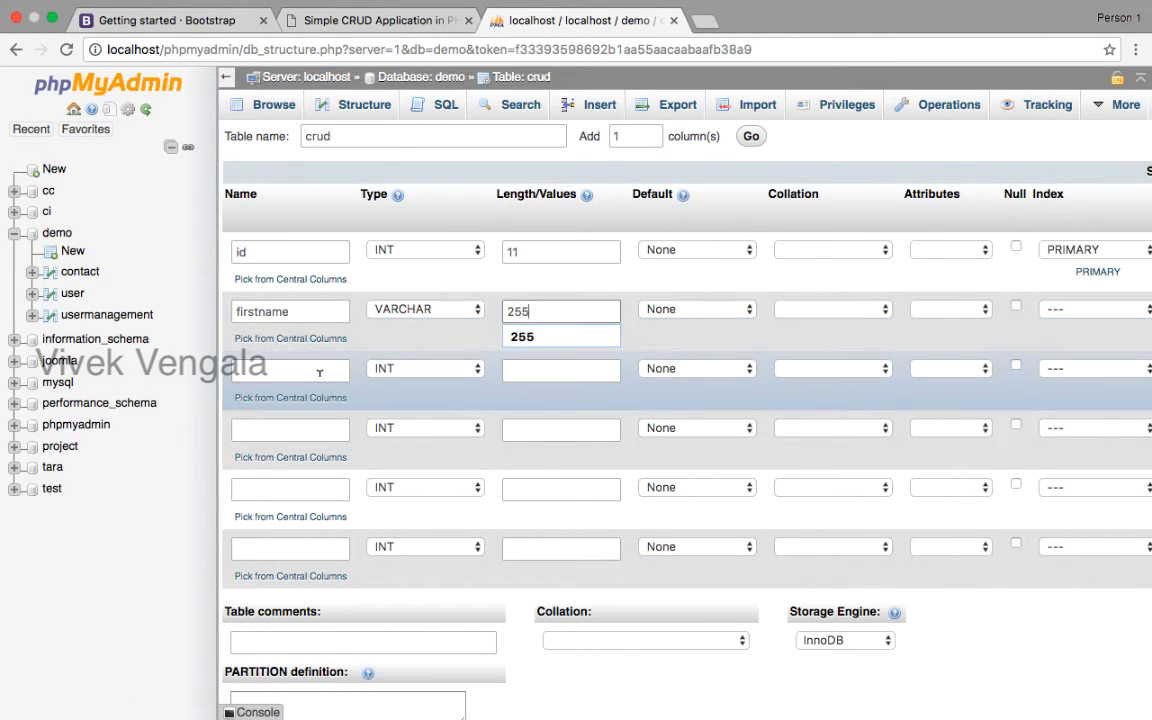
pyautogui.write('lastname')
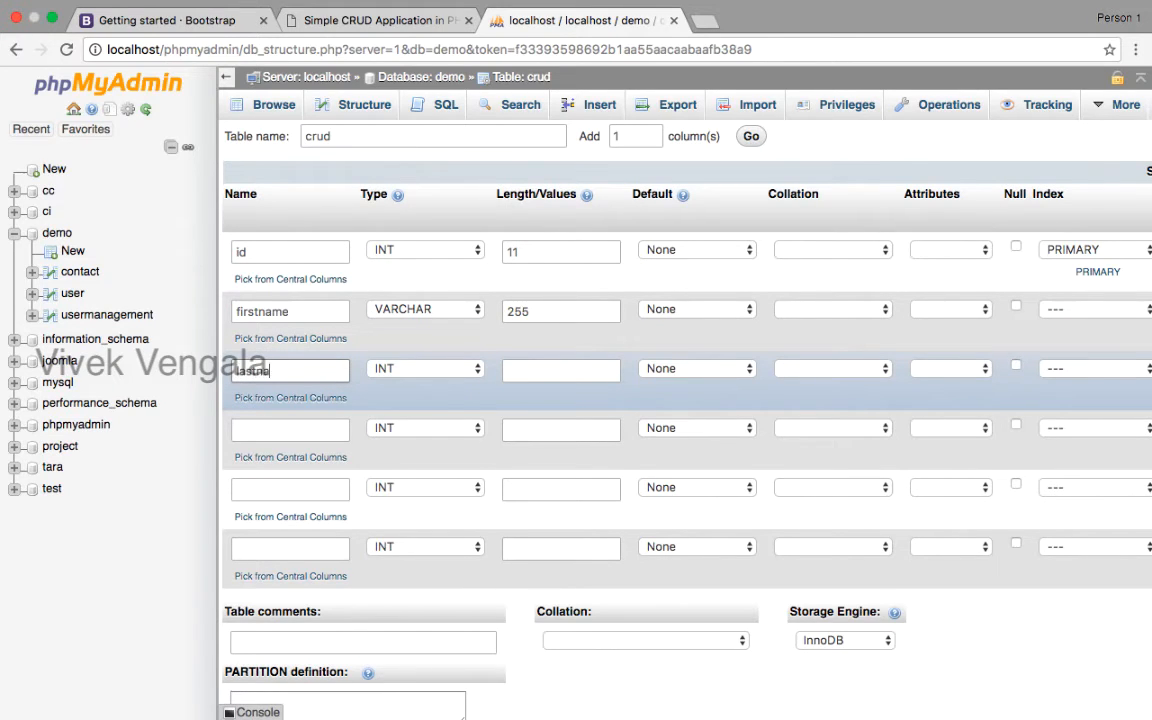
pyautogui.click(425, 368)
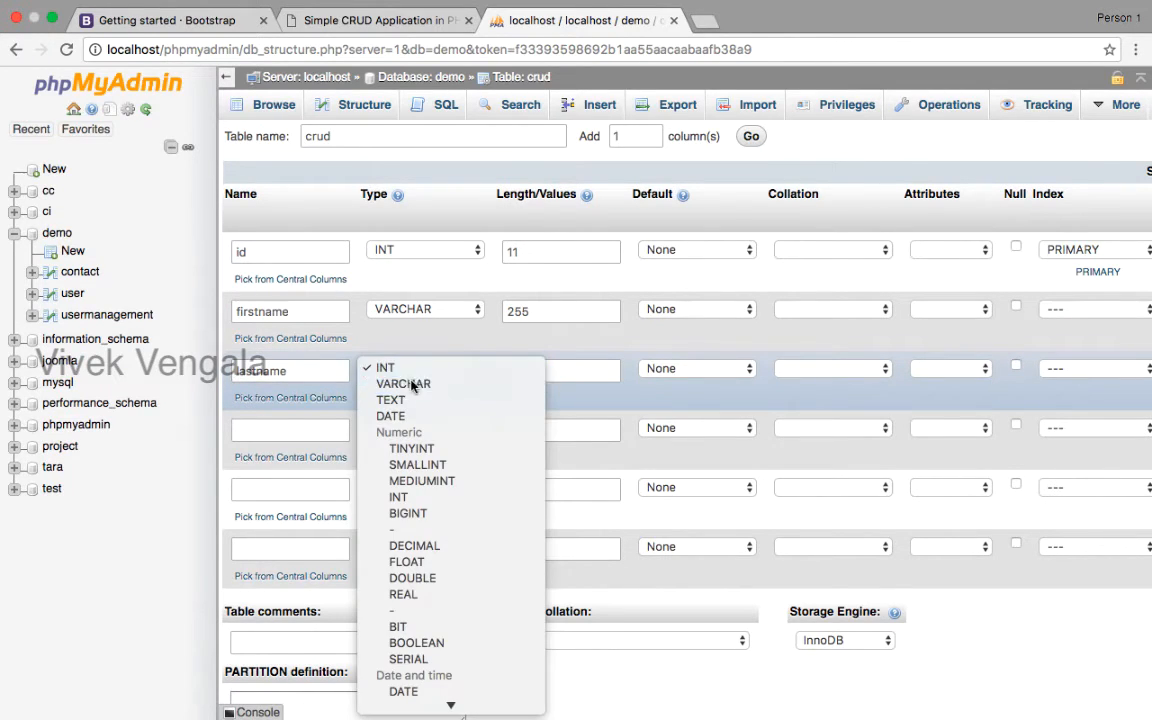
pyautogui.click(402, 384)
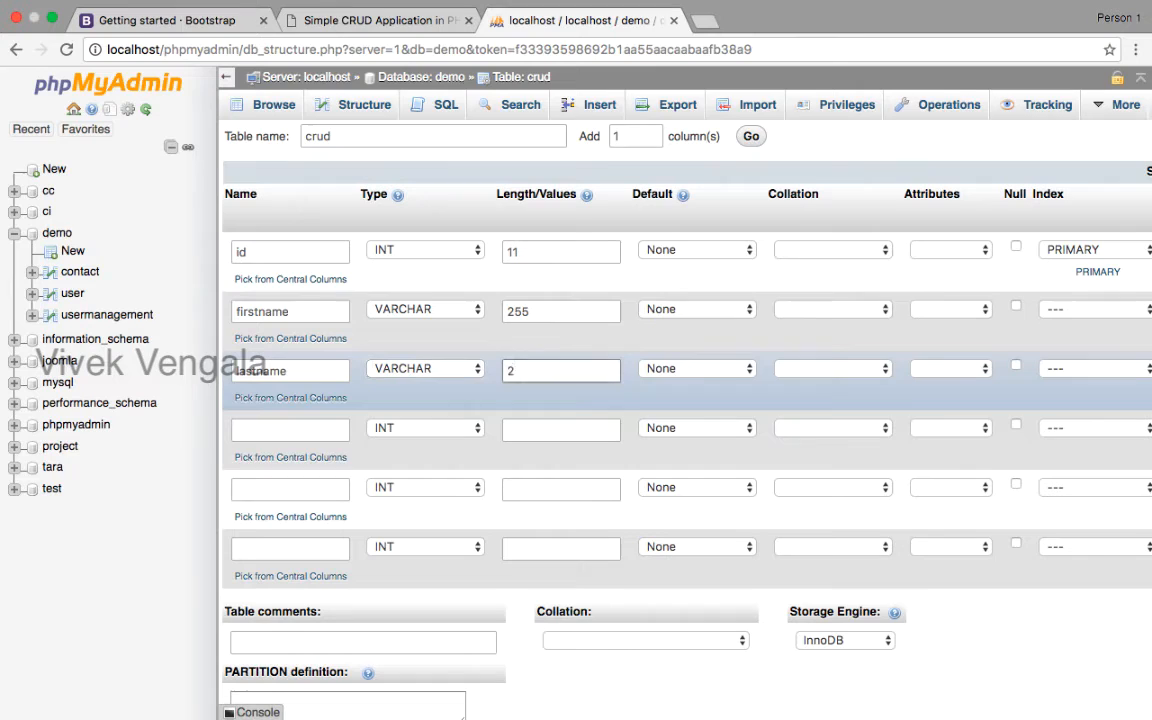
pyautogui.write('255')
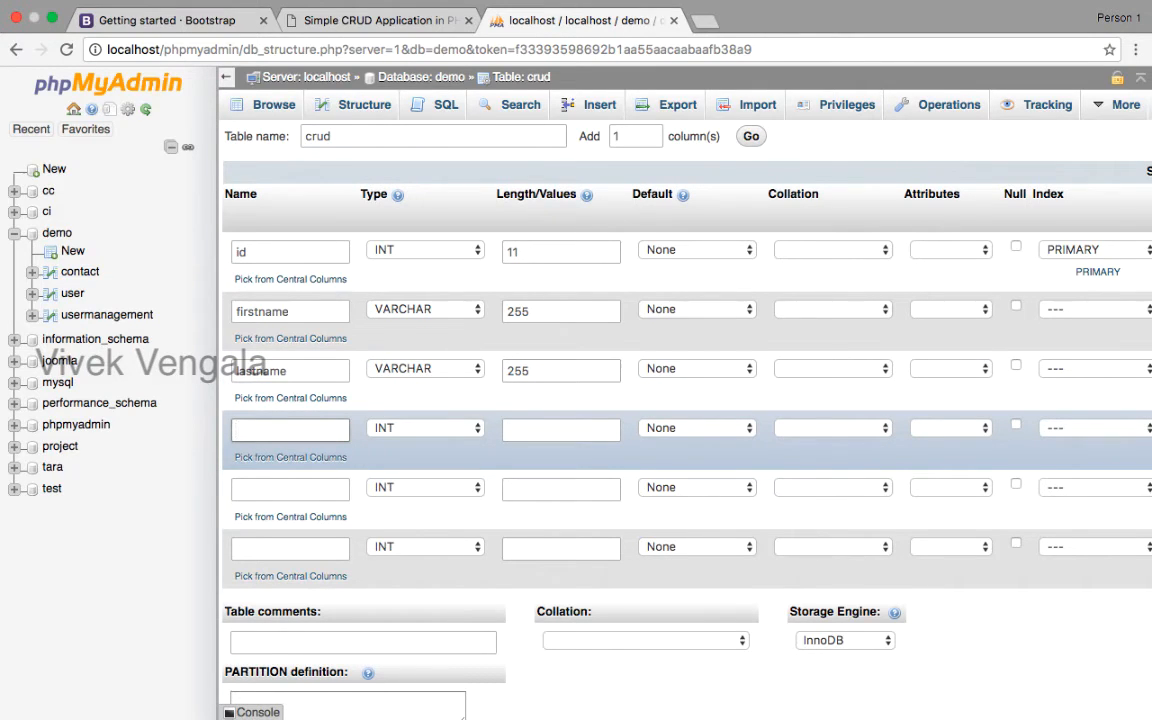
# Define email and gender as VARCHAR 255 columns and start the sixth column, age.
pyautogui.write('email')
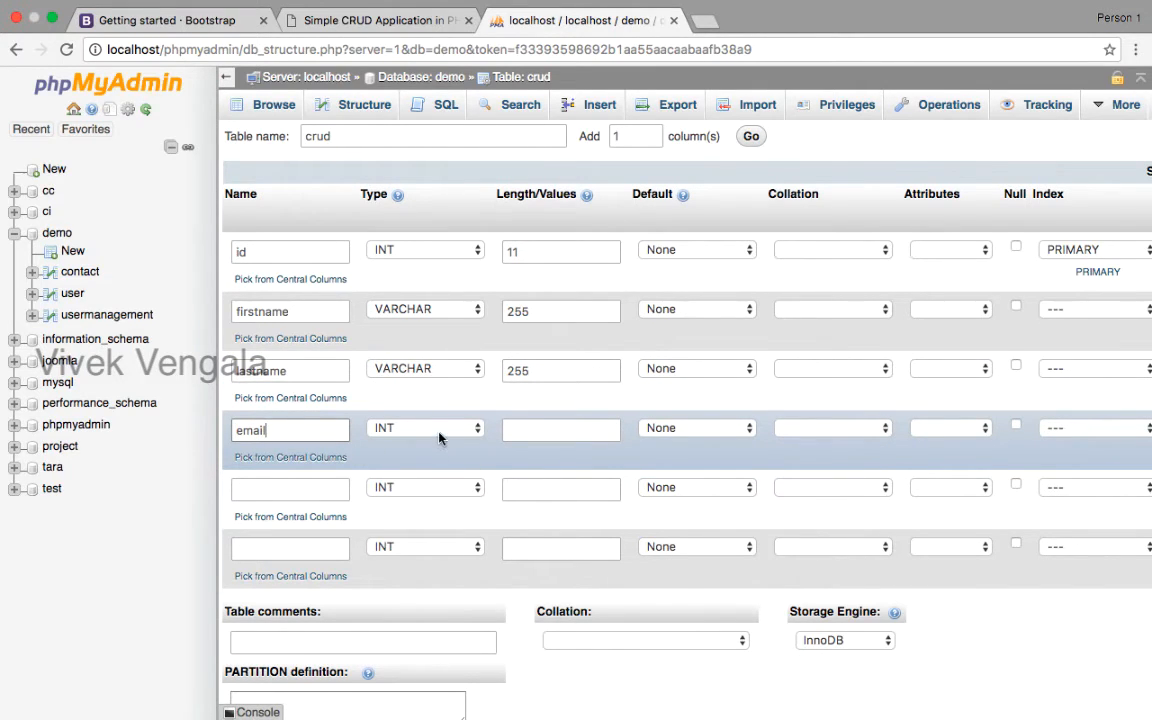
pyautogui.click(425, 428)
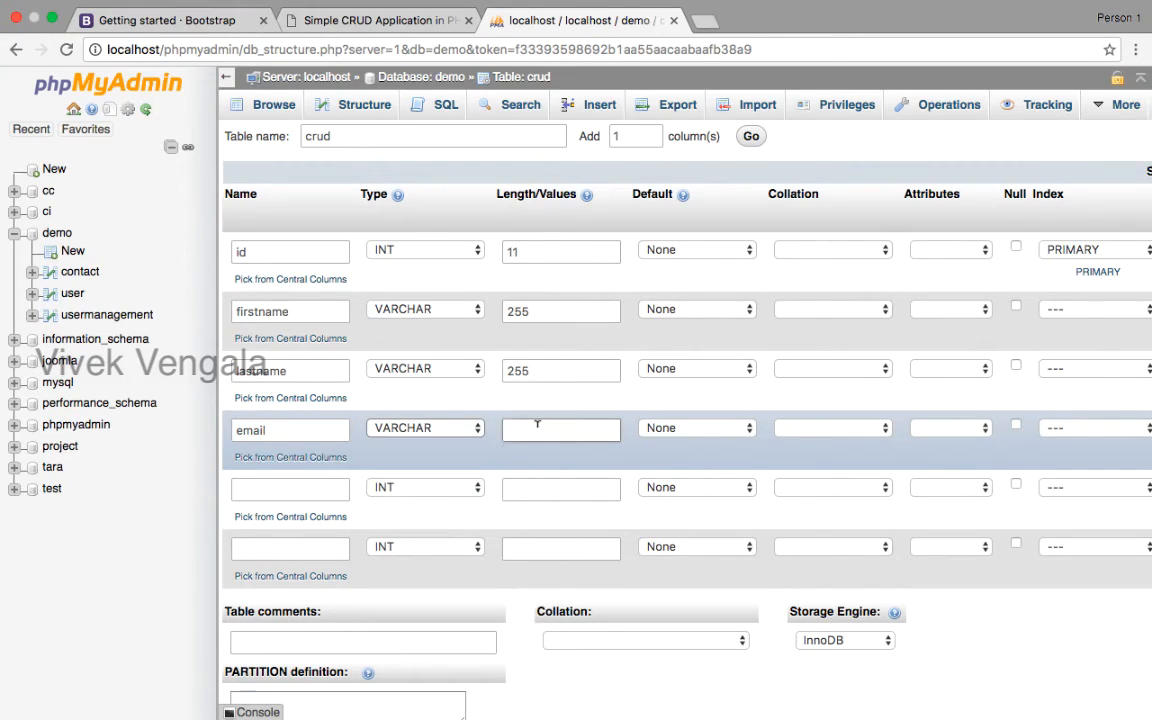
pyautogui.write('255')
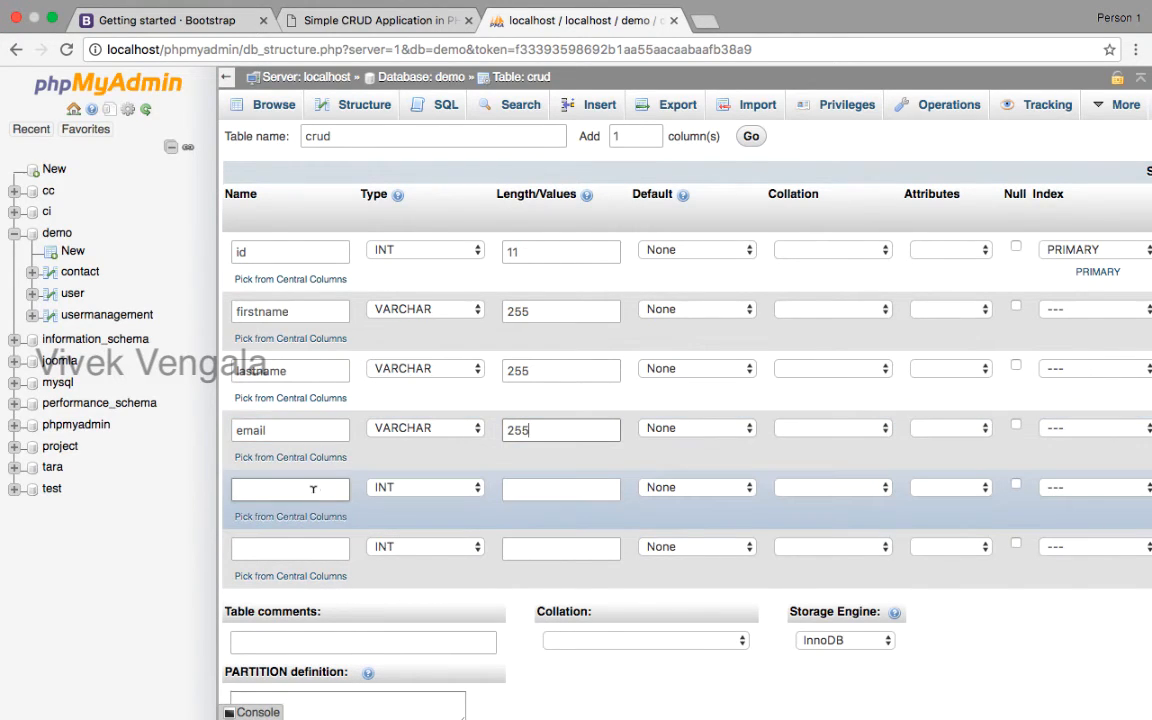
pyautogui.write('gene')
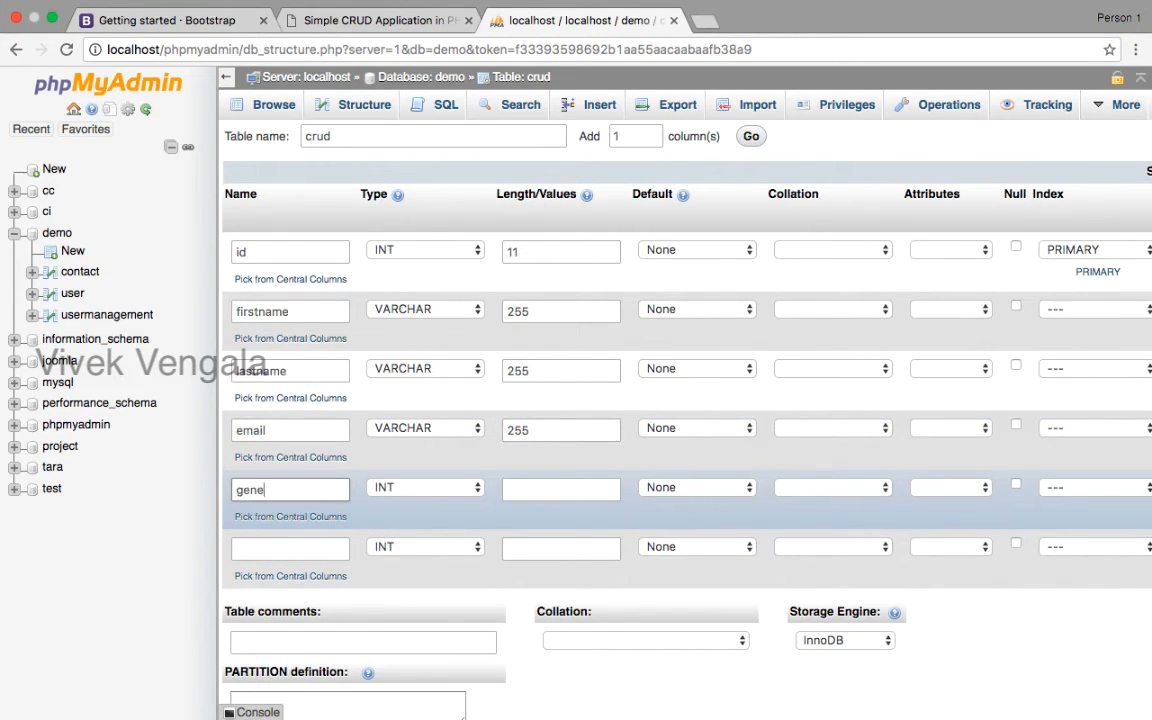
pyautogui.write('der')
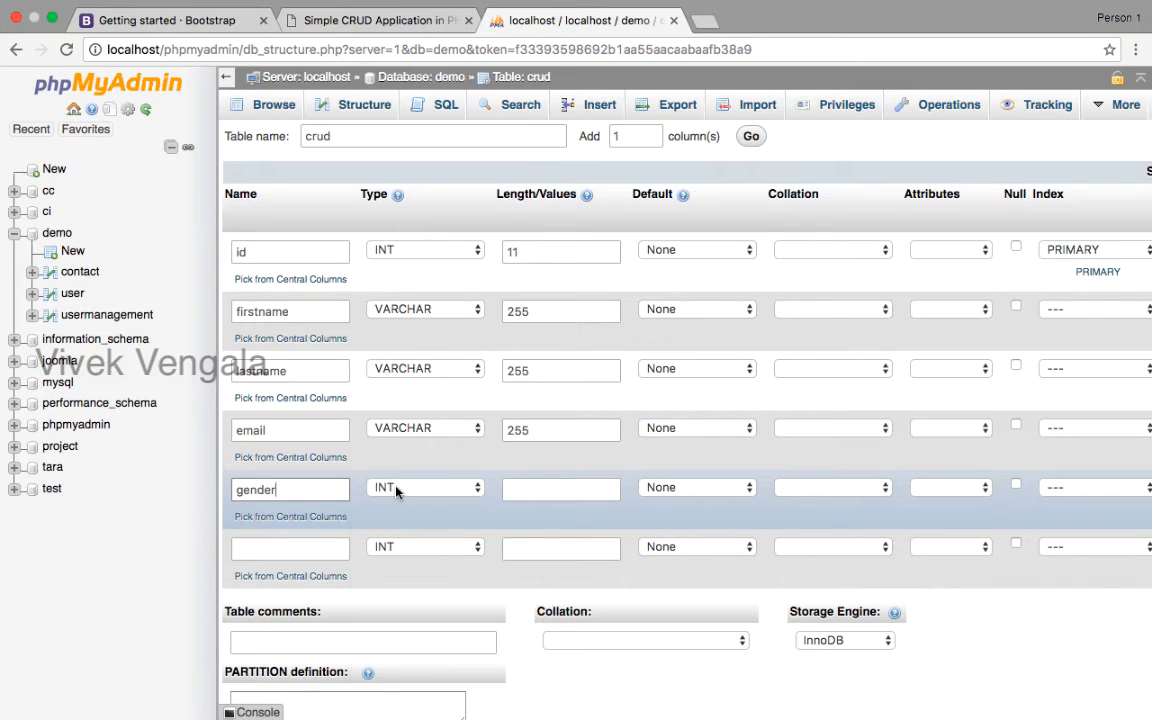
pyautogui.click(425, 487)
pyautogui.write('255')
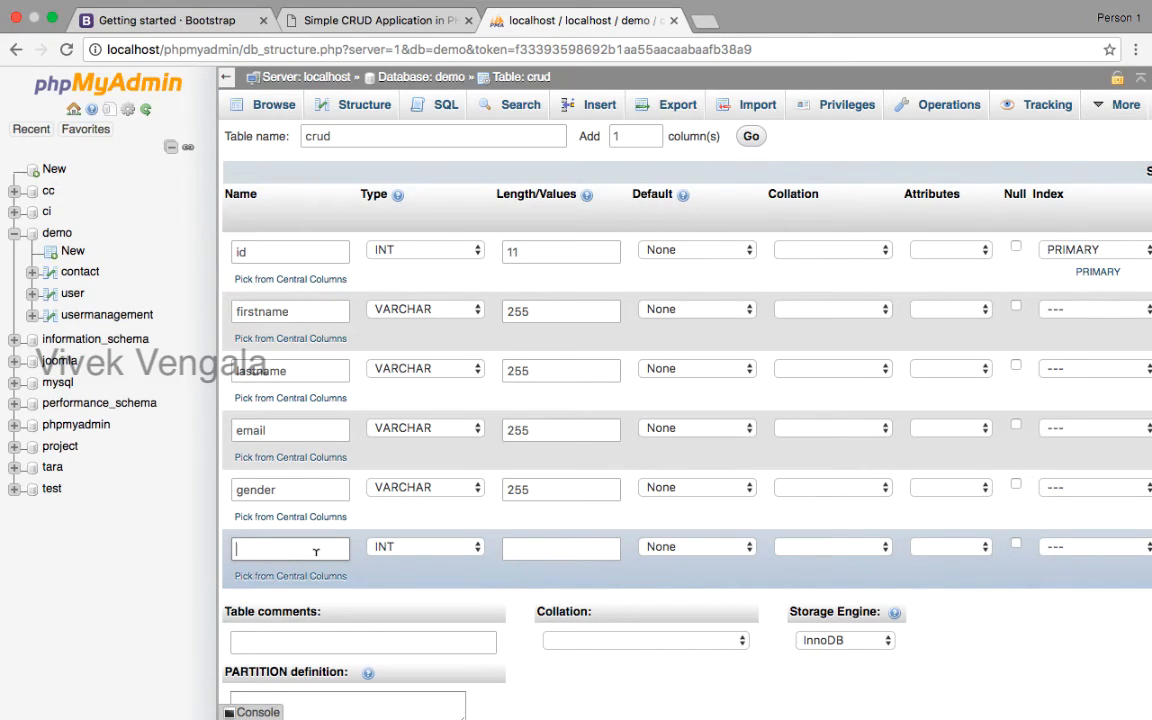
pyautogui.click(425, 546)
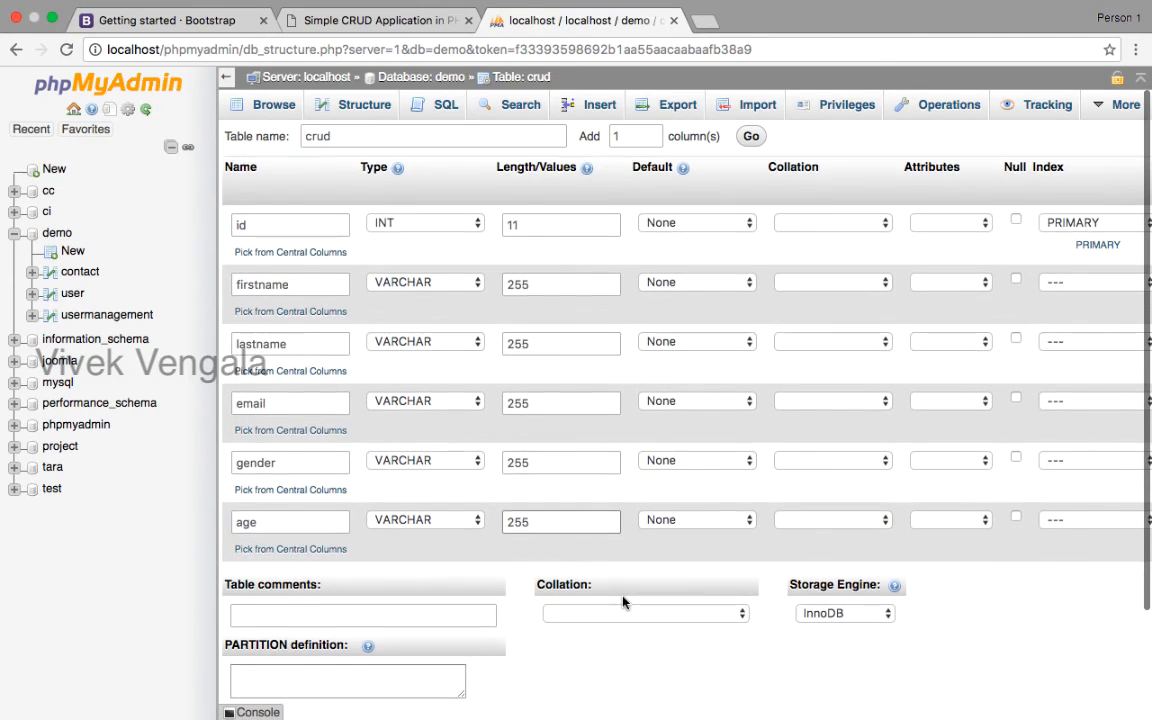
# Save the crud table and view its structure with auto-increment id and five varchar(255) columns.
pyautogui.scroll(-3)
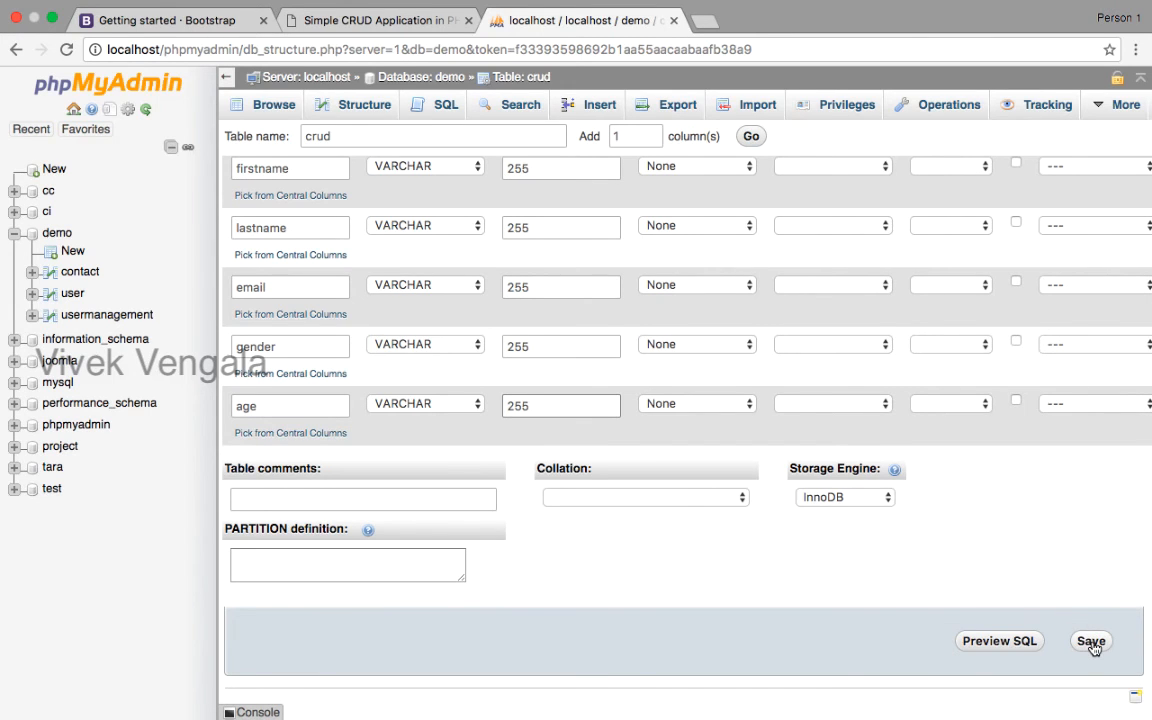
pyautogui.click(1090, 641)
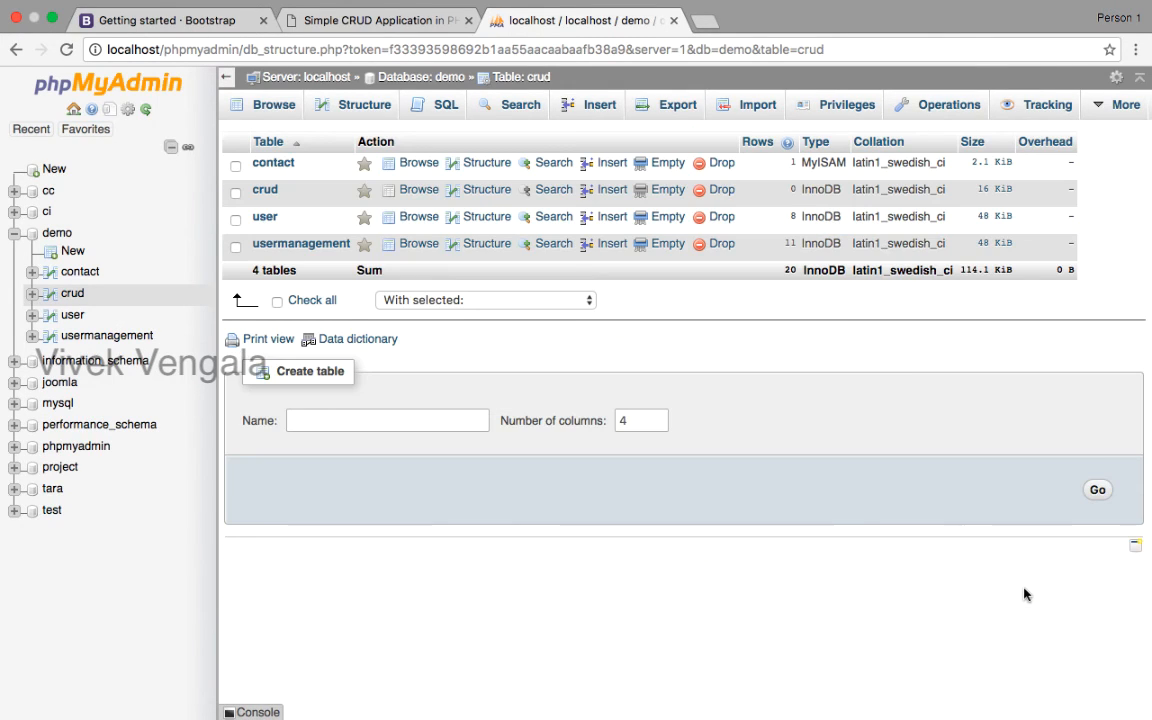
pyautogui.moveTo(539, 278)
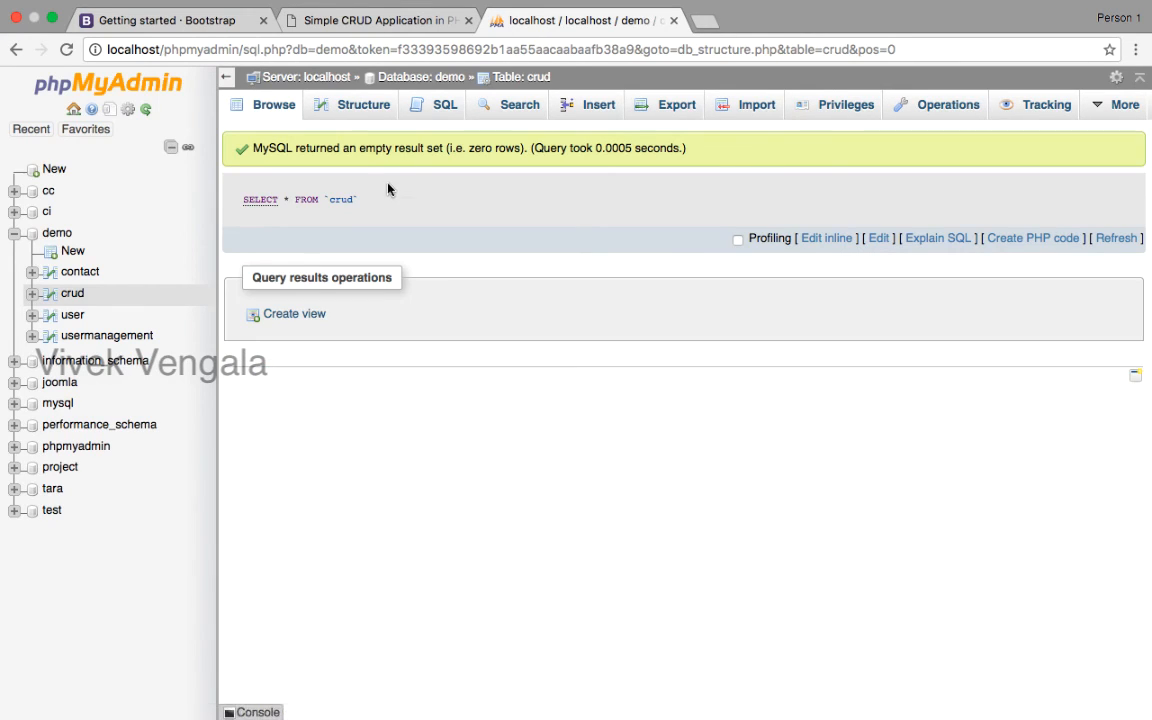
pyautogui.click(362, 104)
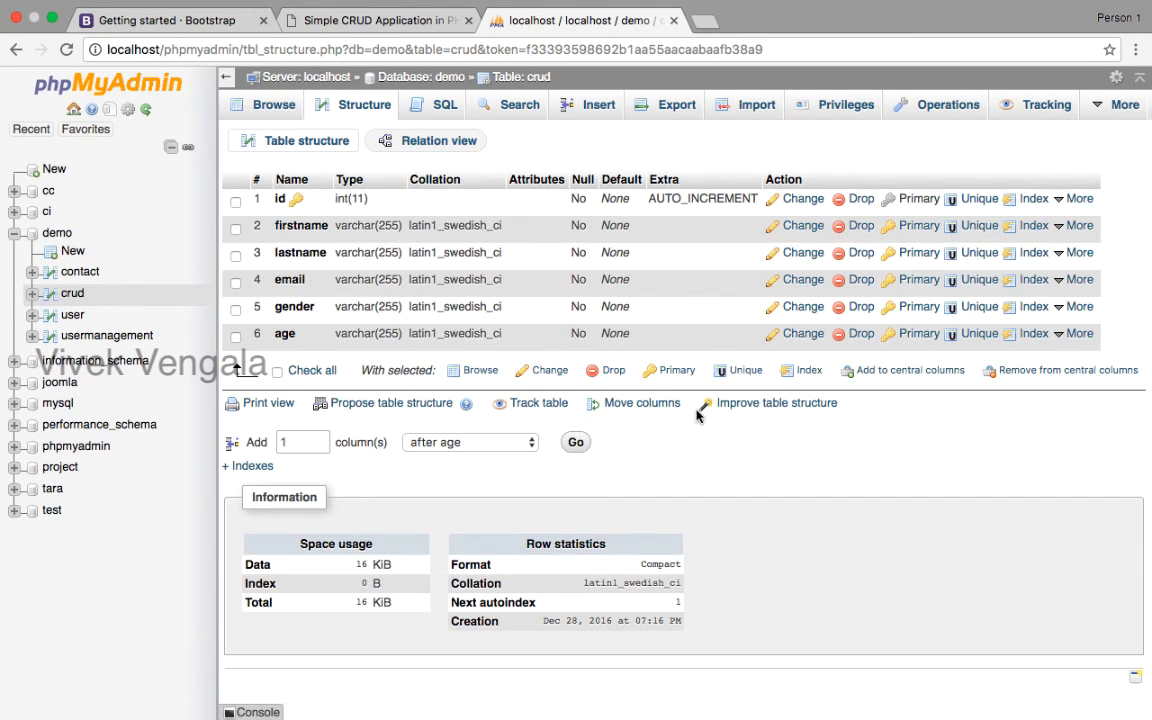
pyautogui.moveTo(817, 440)
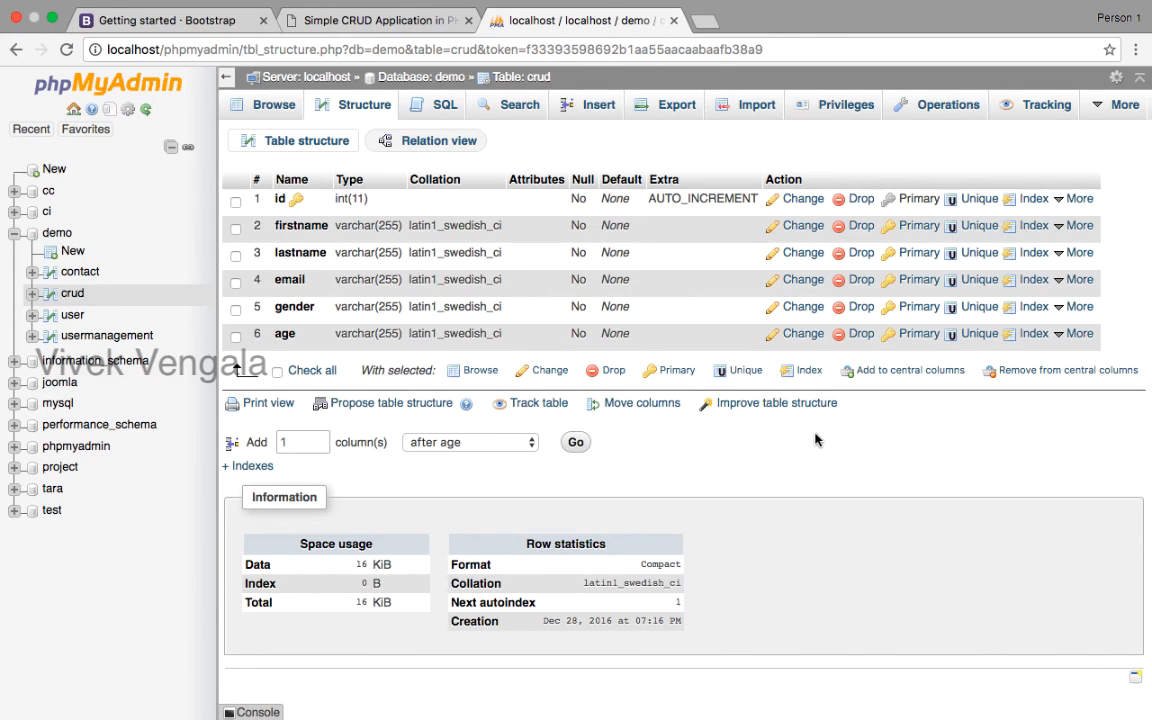